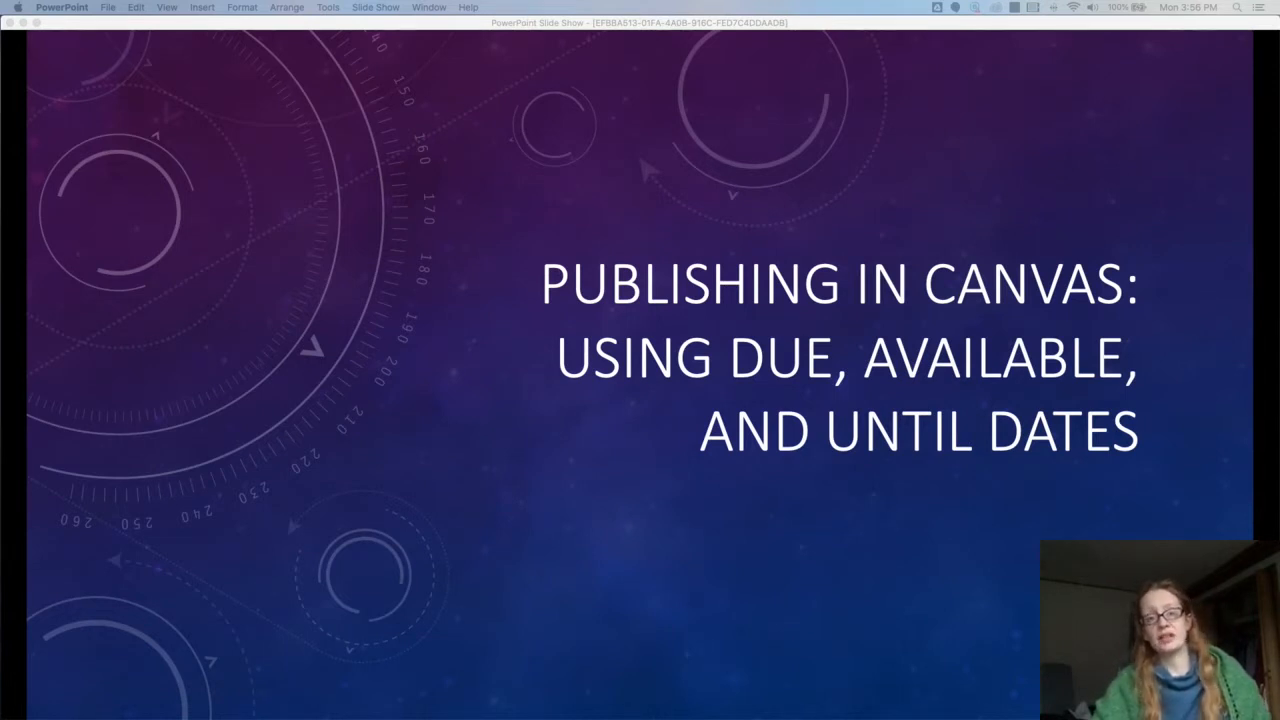
mouse_move(965, 458)
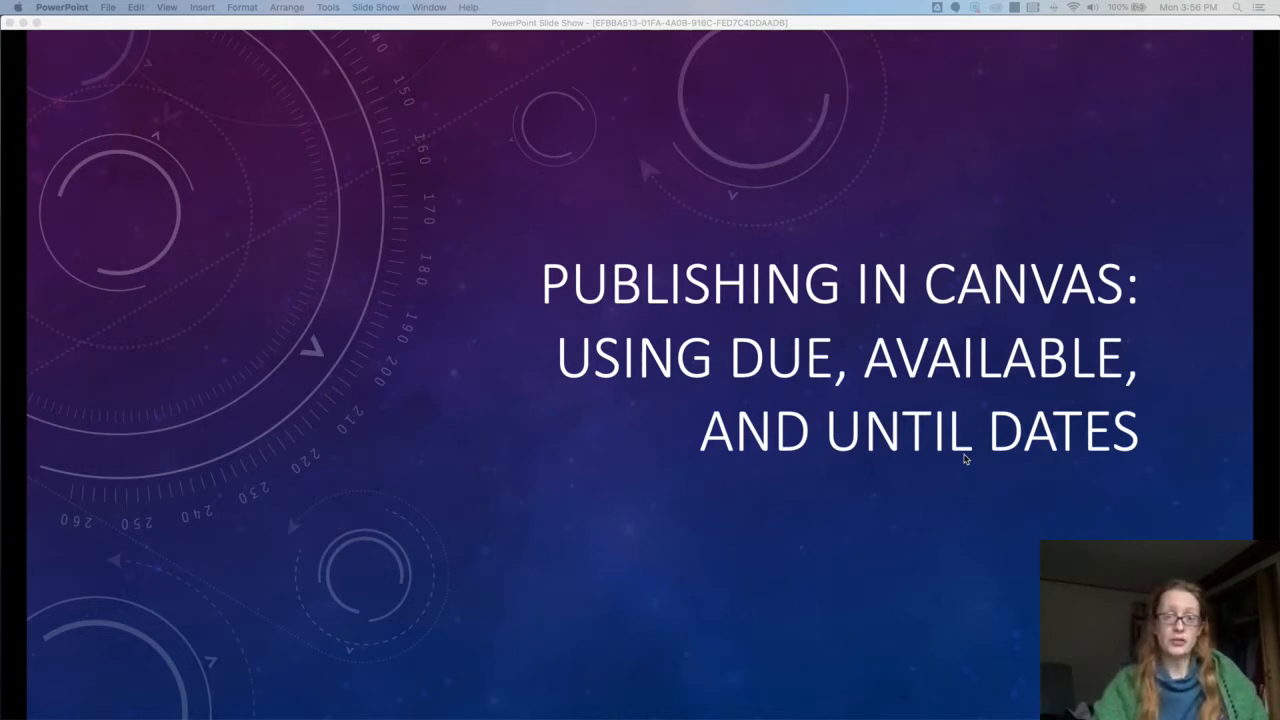
mouse_move(968, 458)
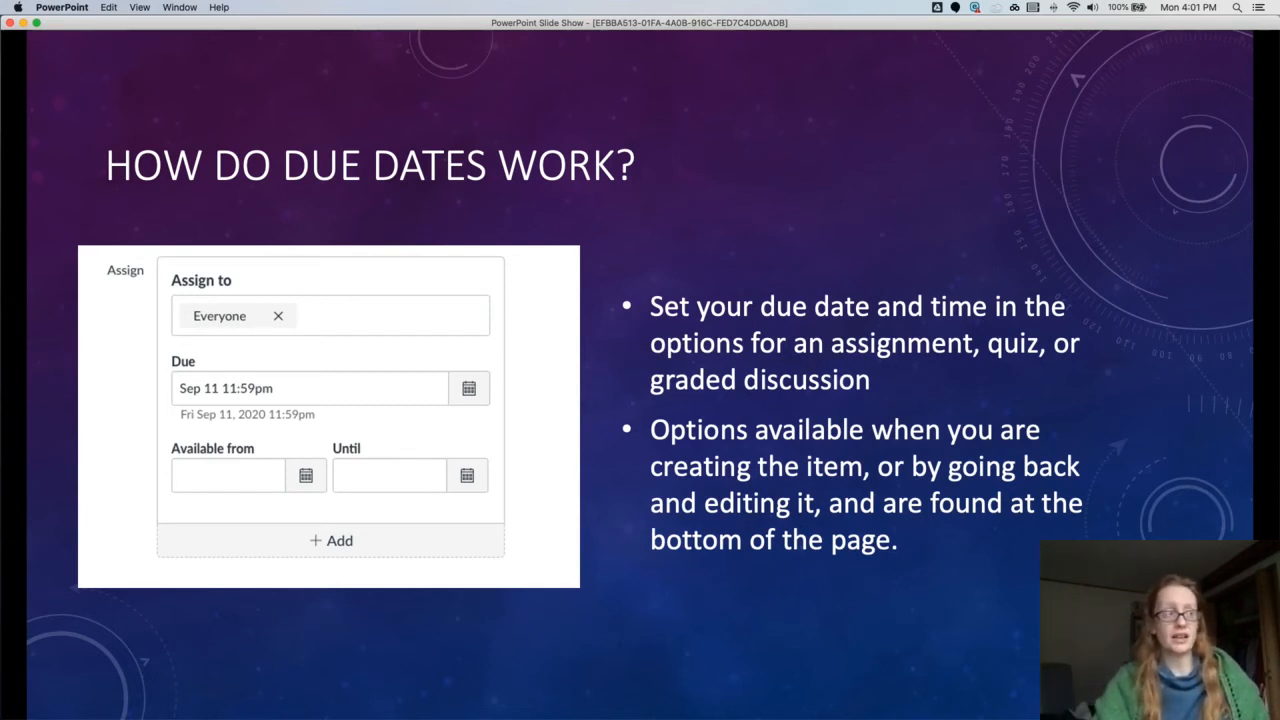
mouse_move(639, 407)
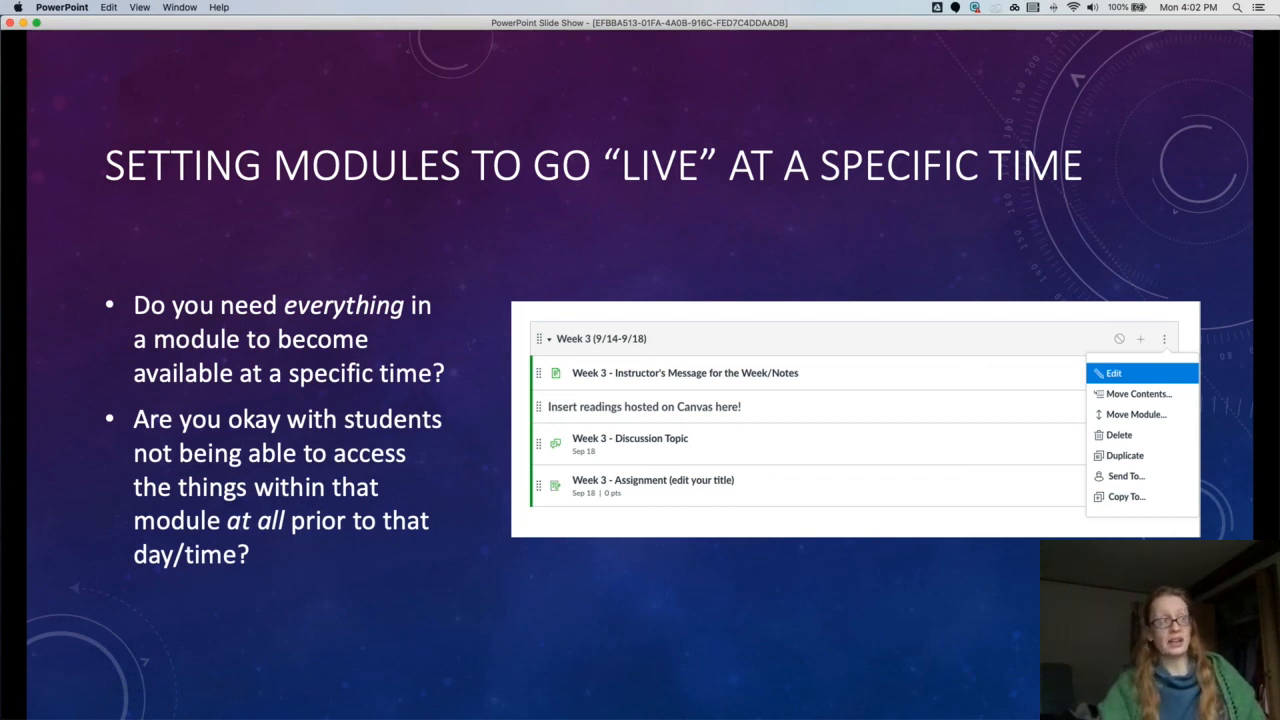
Step: Advance to the Edit Module Settings slide showing Lock until Sep 14, 2020 12:00 am
left_click(1113, 372)
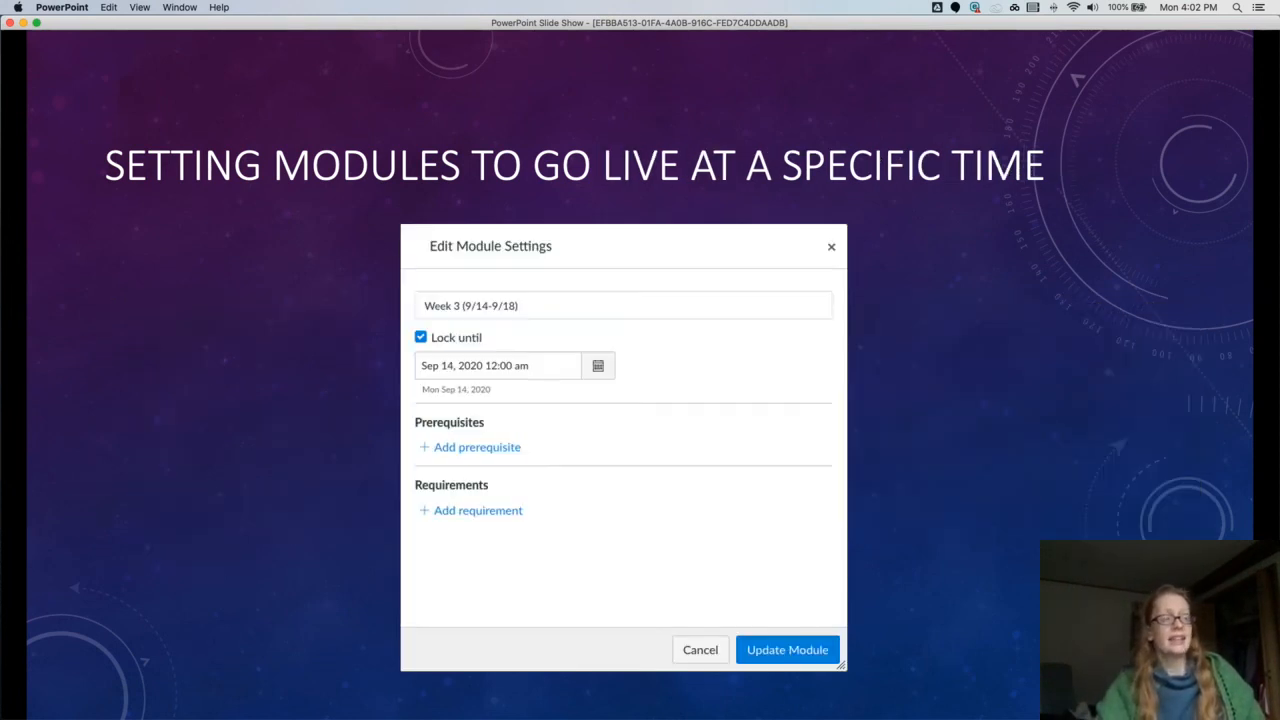